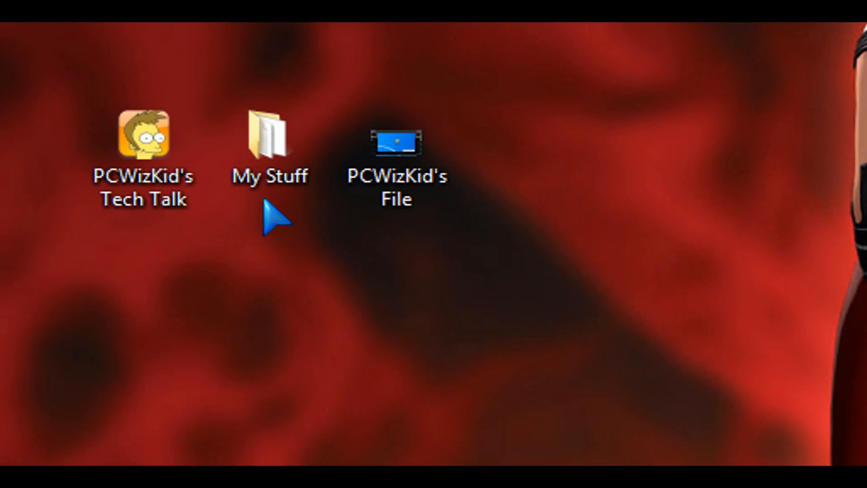
# Step: Check PCWizKid's File context menu on the desktop, then launch regedit from the Start search
pyautogui.click(395, 142)
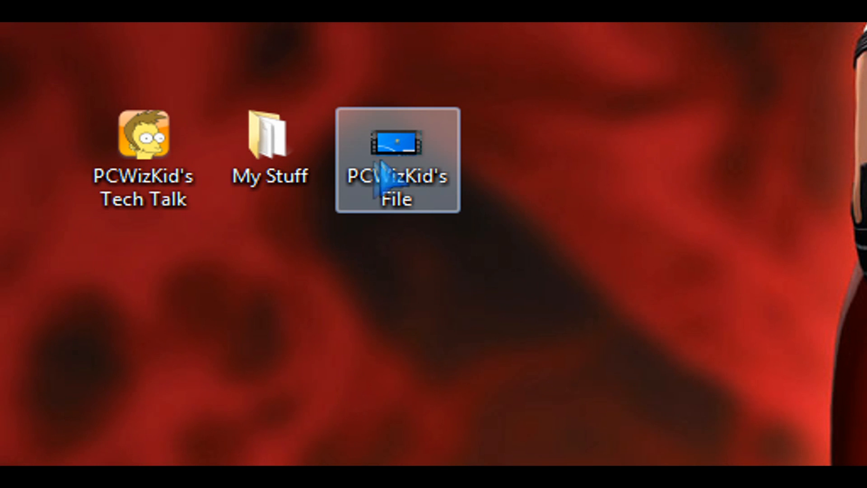
pyautogui.rightClick(396, 161)
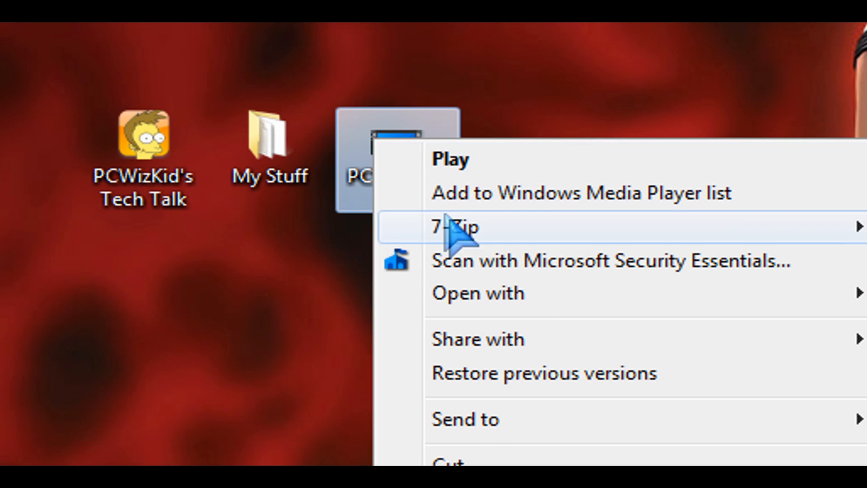
pyautogui.moveTo(406, 287)
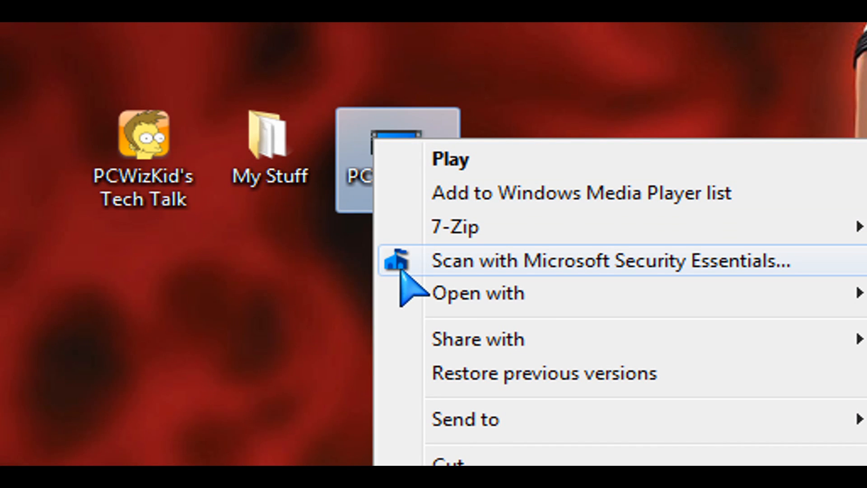
pyautogui.moveTo(349, 243)
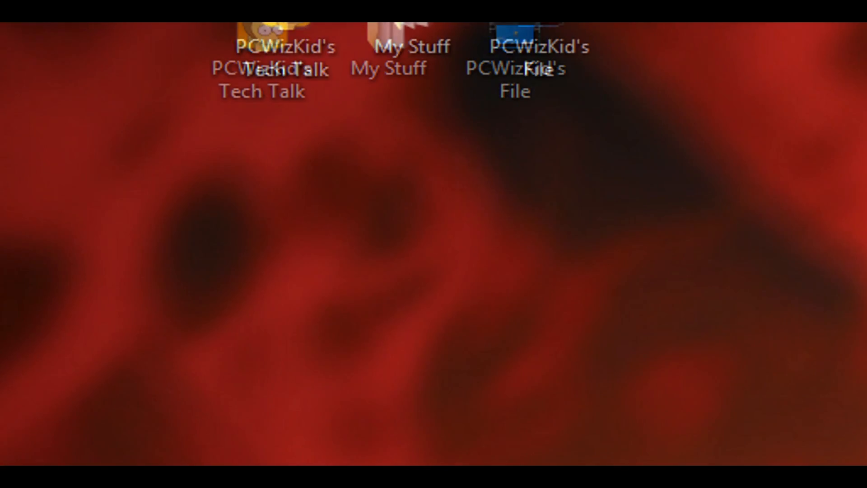
pyautogui.click(37, 435)
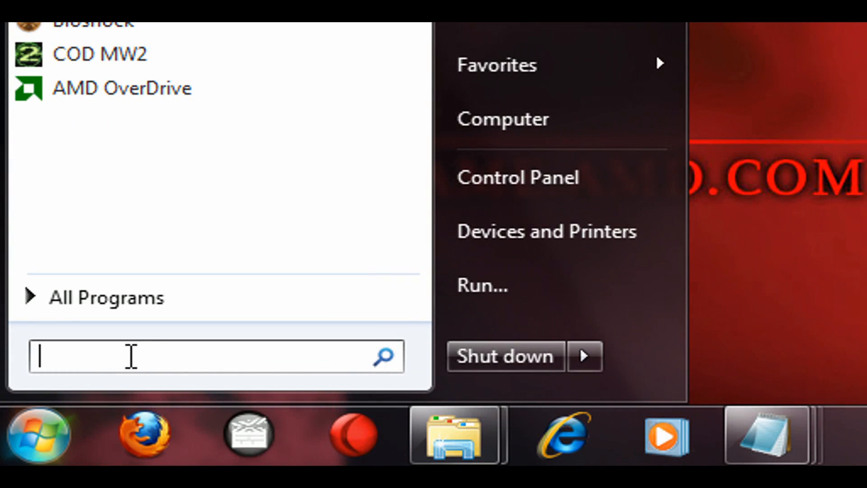
pyautogui.write('regedit')
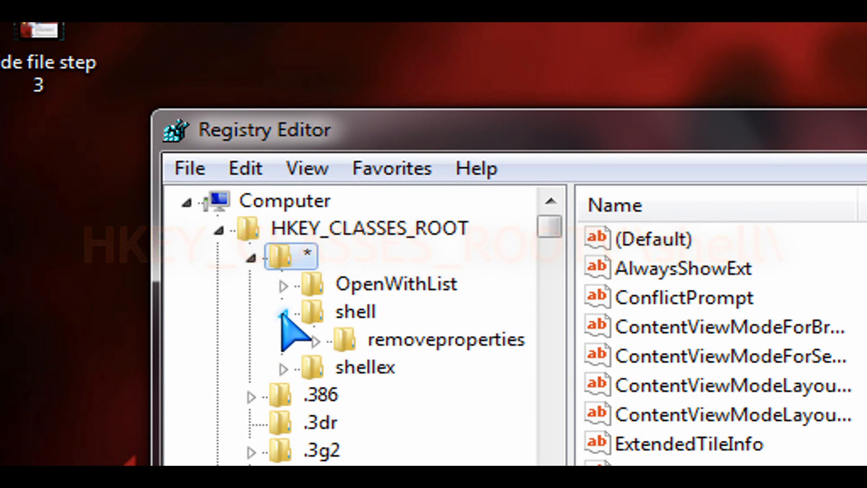
# Step: Create a new key named Hide File under HKEY_CLASSES_ROOT\*\shell
pyautogui.click(355, 312)
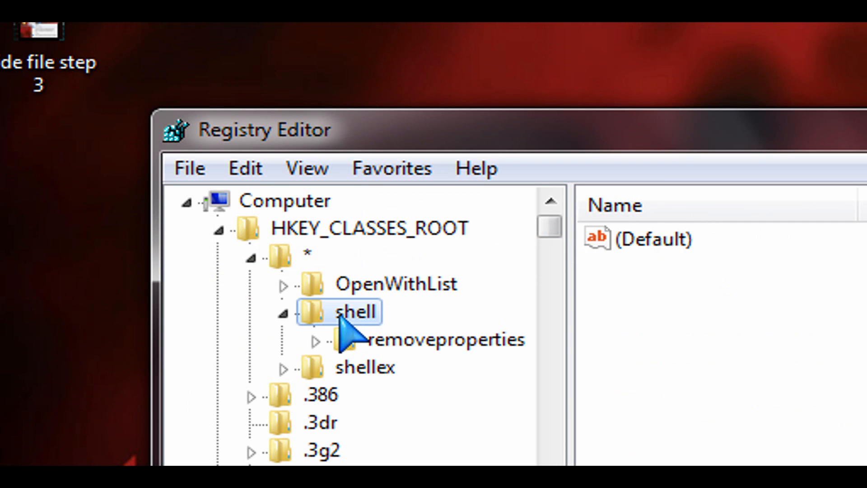
pyautogui.rightClick(354, 311)
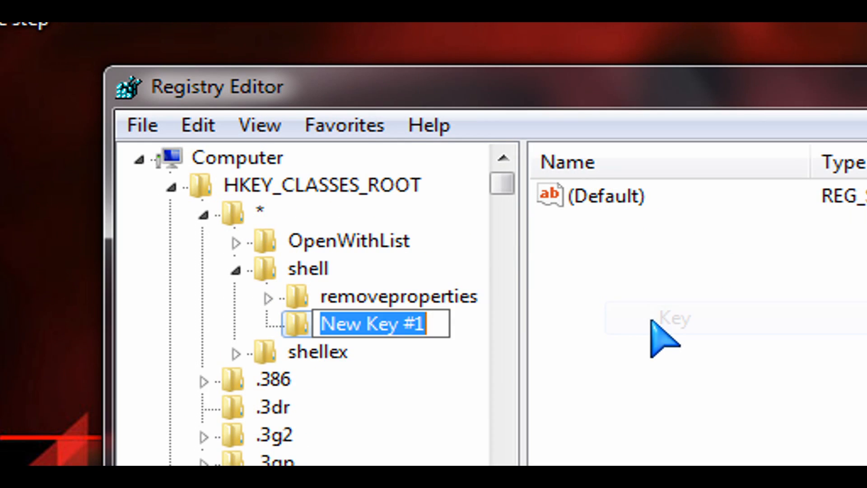
pyautogui.write('H')
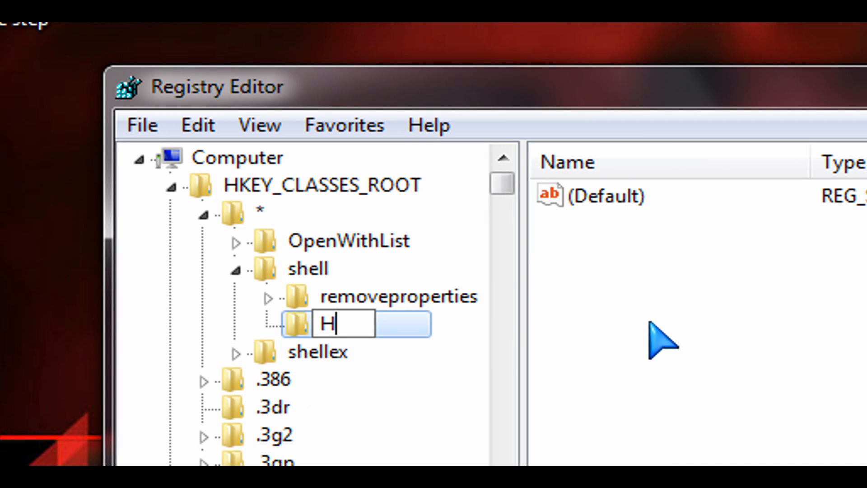
pyautogui.write('ide File')
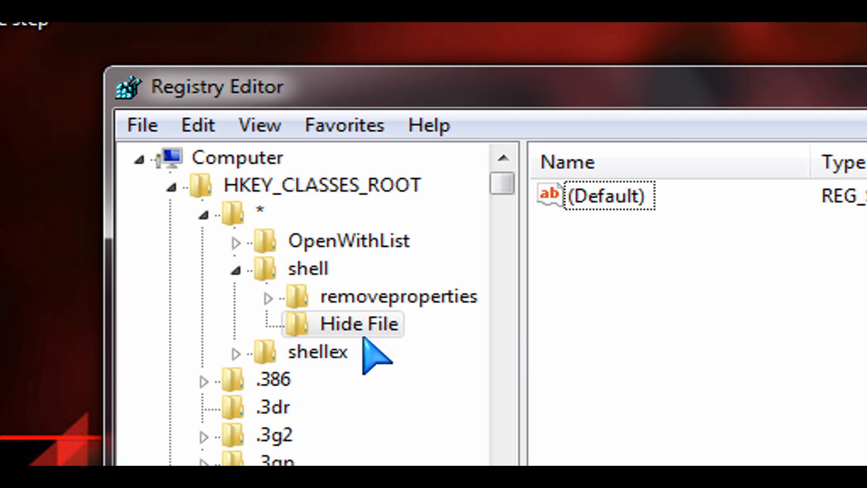
pyautogui.moveTo(626, 268)
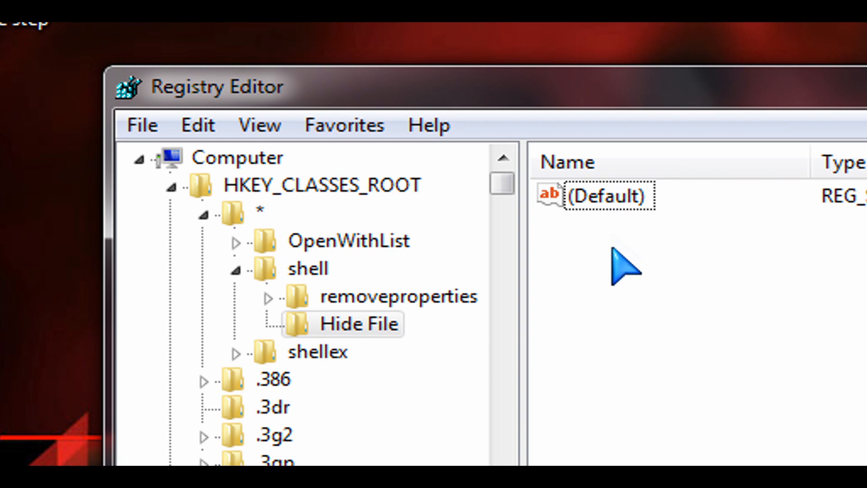
# Step: Add a string value named HasLUAShield inside the Hide File key
pyautogui.rightClick(625, 266)
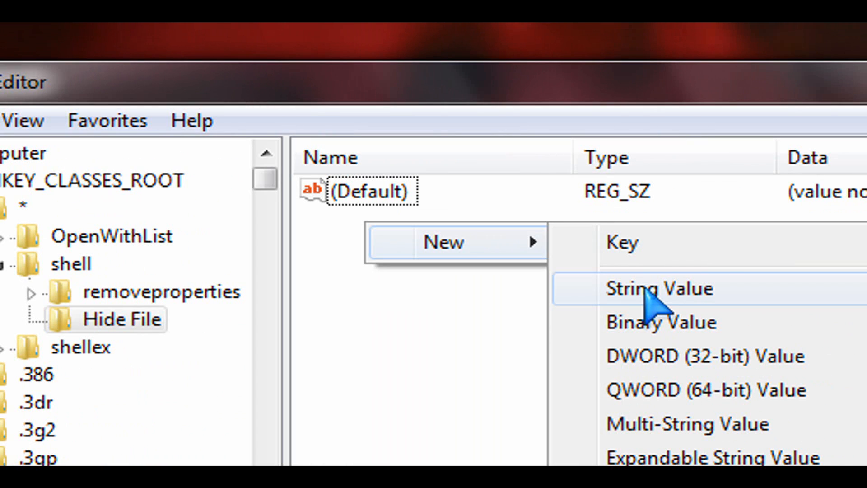
pyautogui.click(658, 288)
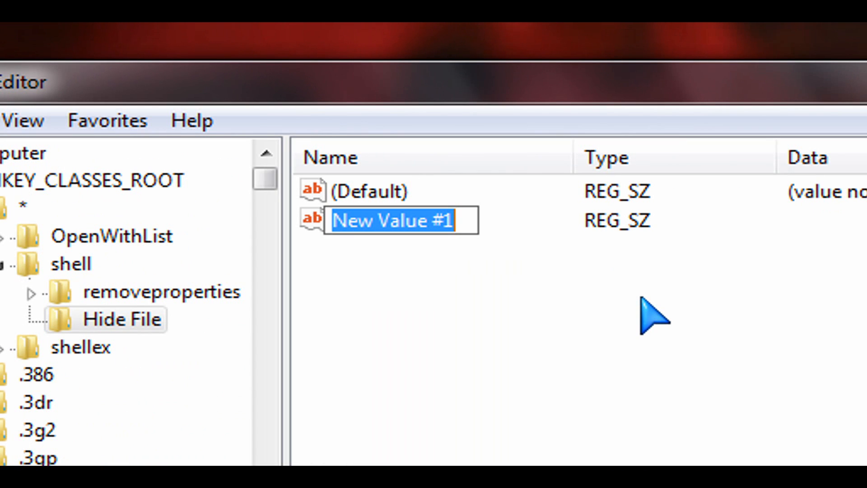
pyautogui.write('Has')
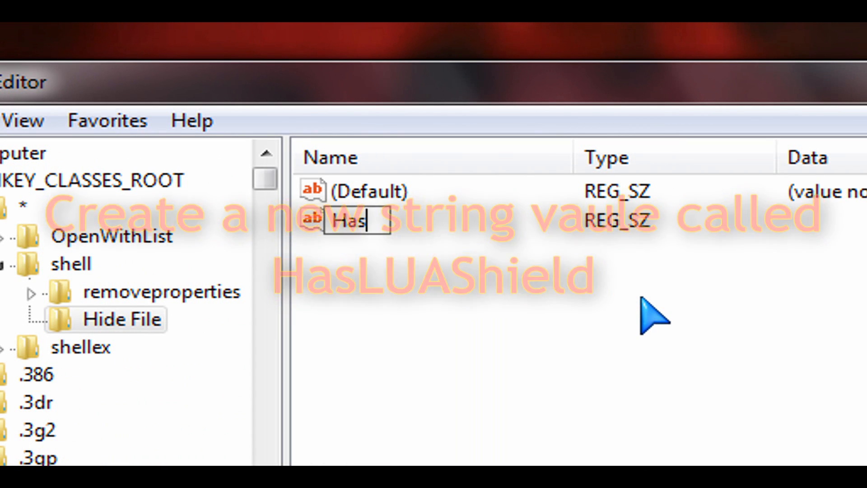
pyautogui.write('LUAShield')
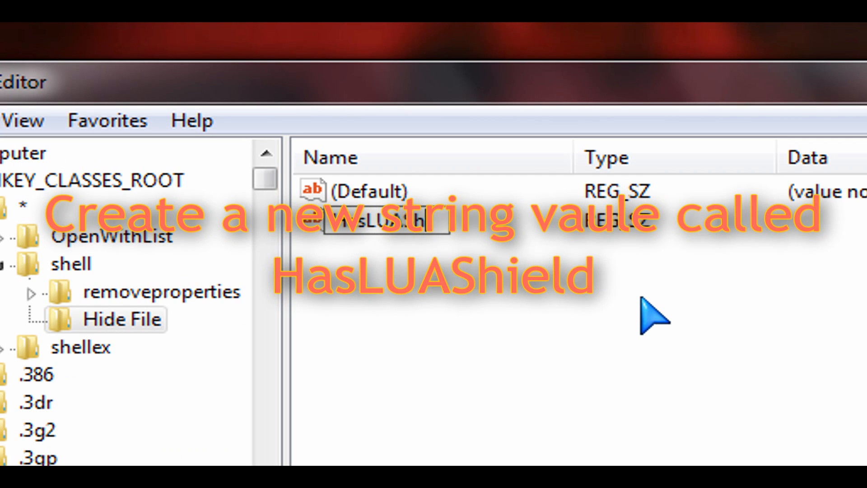
pyautogui.write('eld')
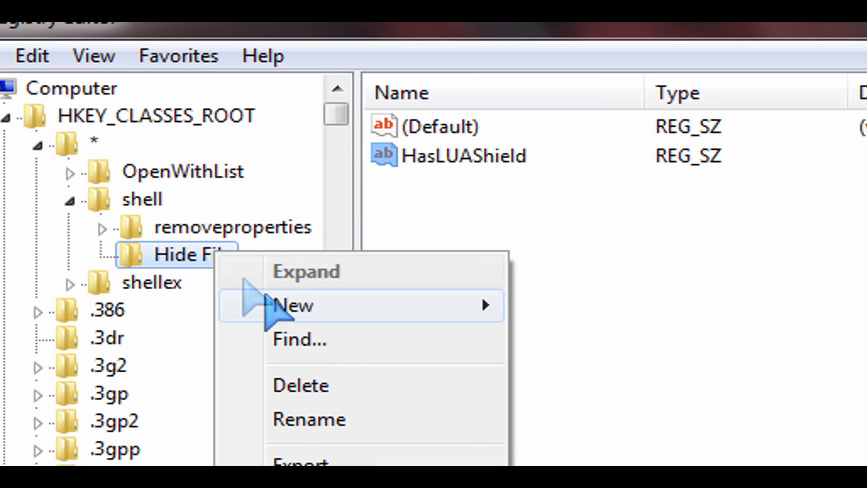
# Step: Create a subkey named command under Hide File
pyautogui.click(294, 305)
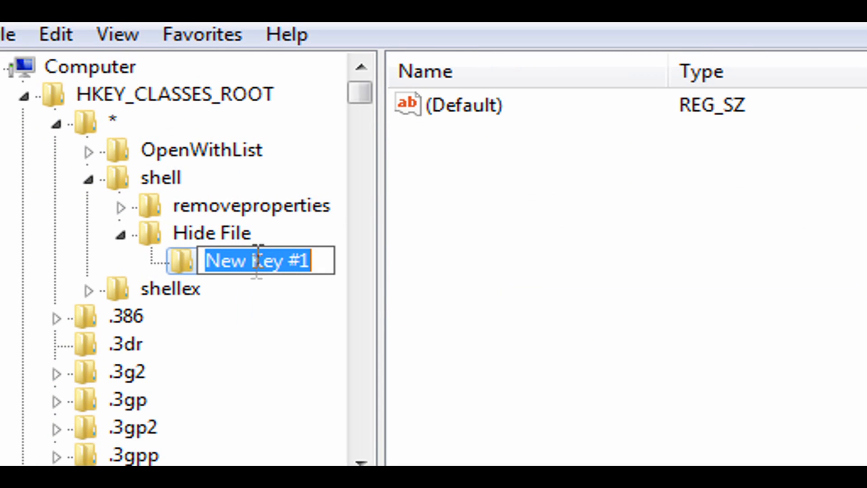
pyautogui.write('command')
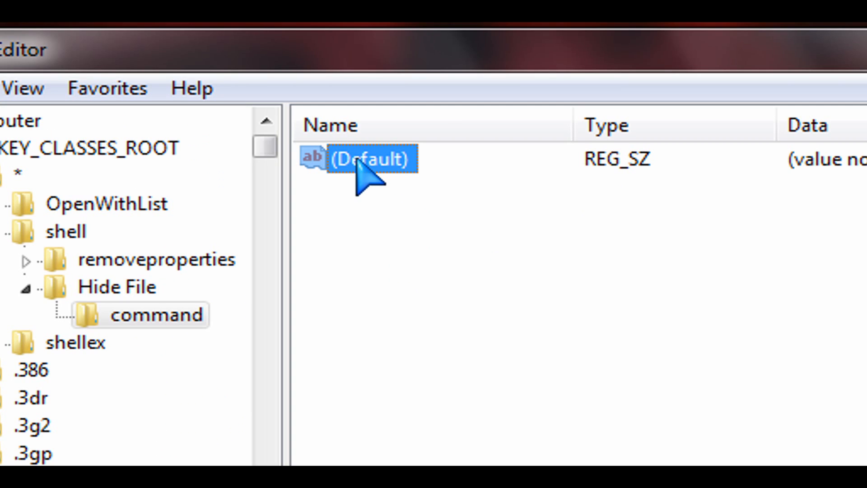
pyautogui.moveTo(365, 188)
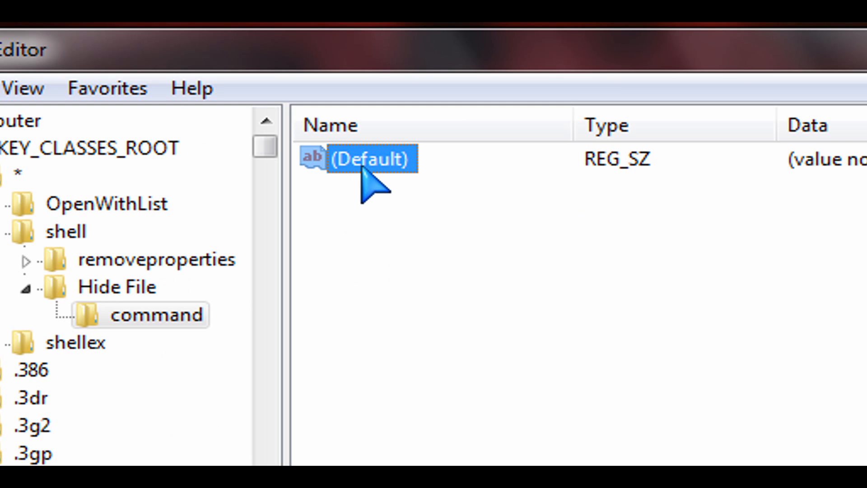
# Step: Set the command key's (Default) value data to attrib +h "%1"
pyautogui.doubleClick(365, 159)
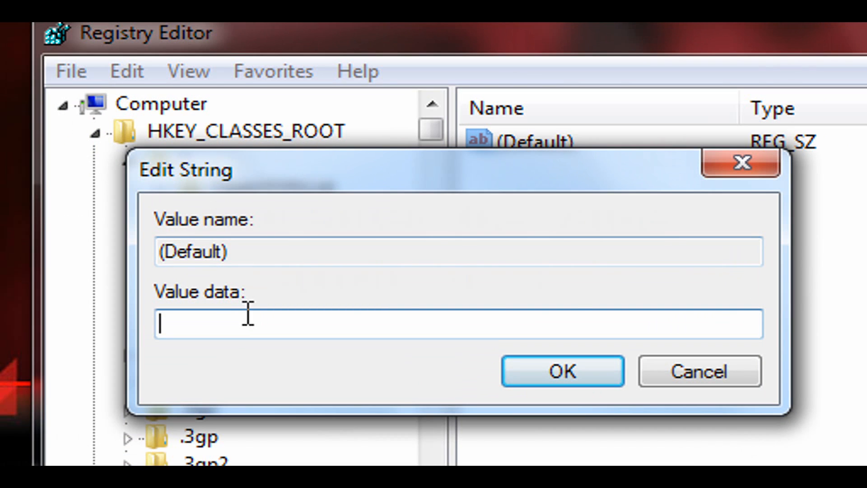
pyautogui.write('attrib +h "%1"')
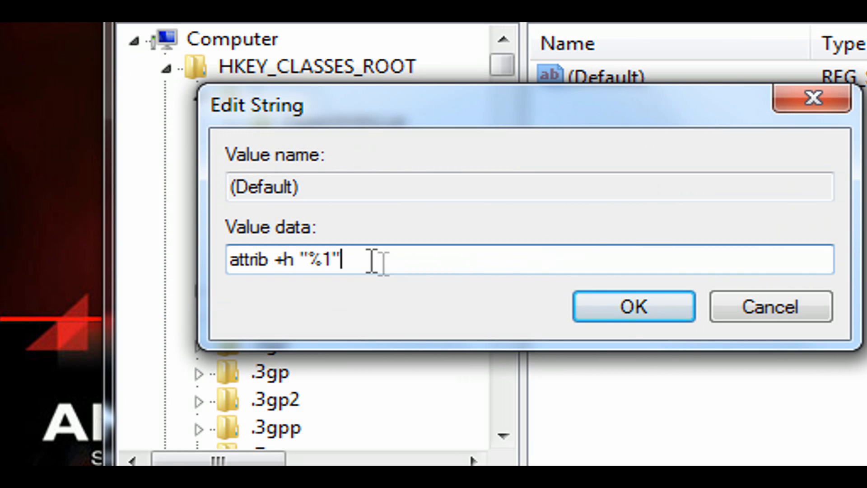
pyautogui.click(633, 306)
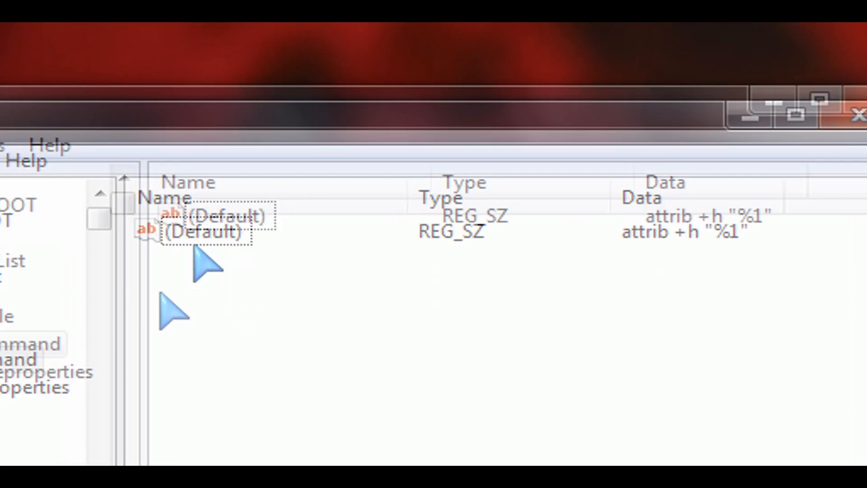
# Step: Close Registry Editor and hide PCWizKid's File via the new Hide File context entry
pyautogui.click(858, 114)
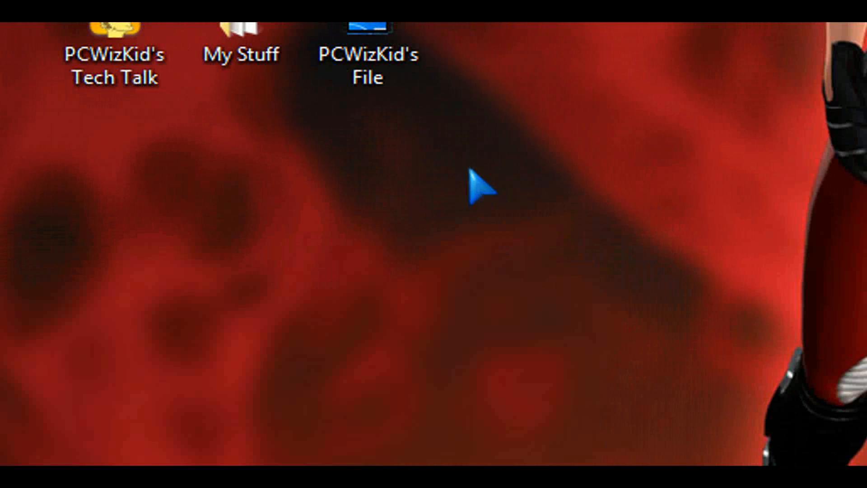
pyautogui.click(430, 111)
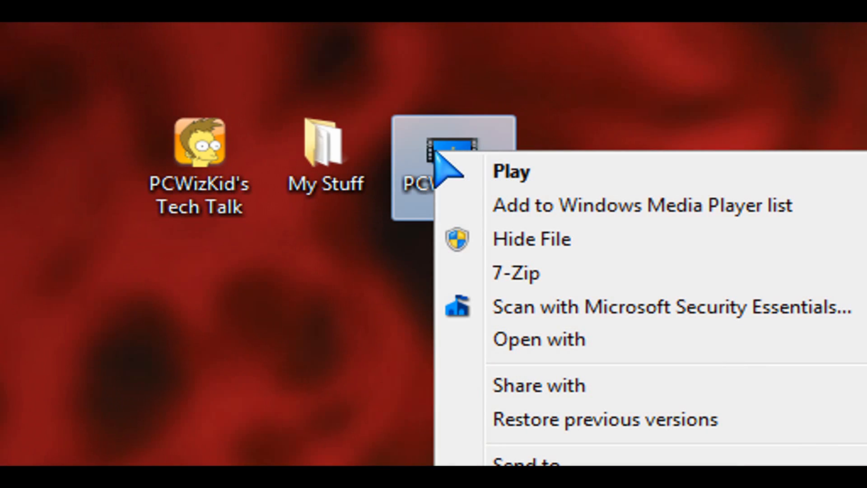
pyautogui.moveTo(526, 255)
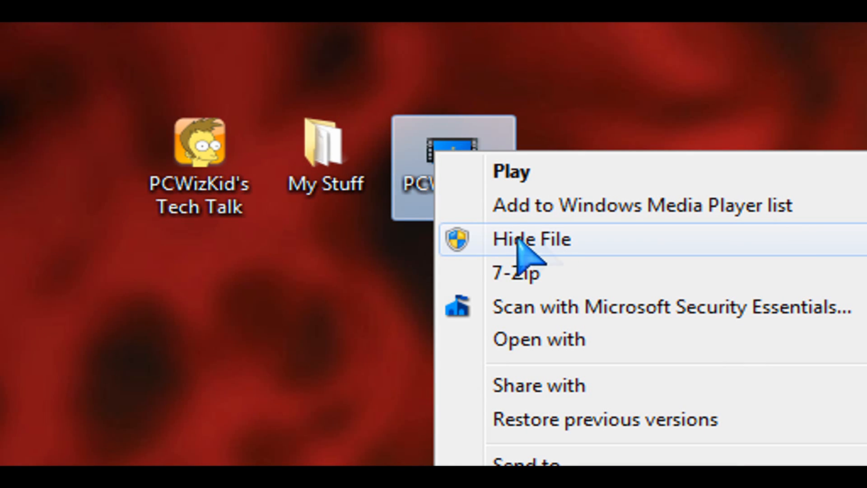
pyautogui.click(529, 239)
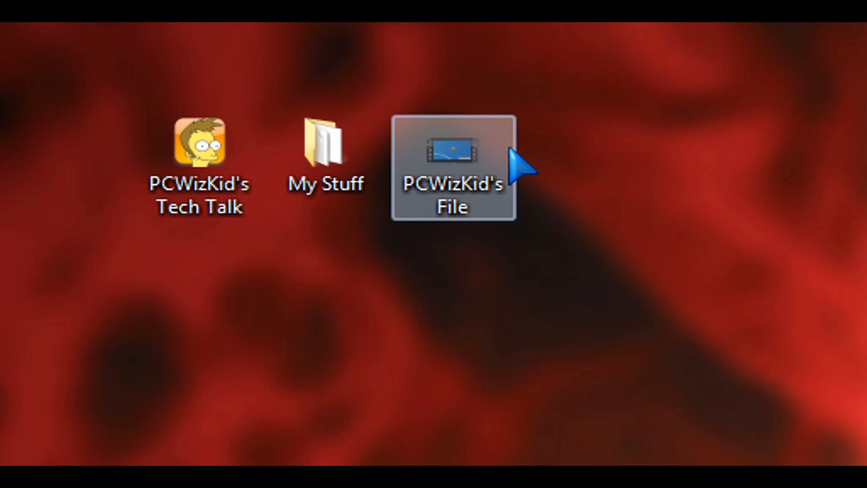
pyautogui.moveTo(500, 227)
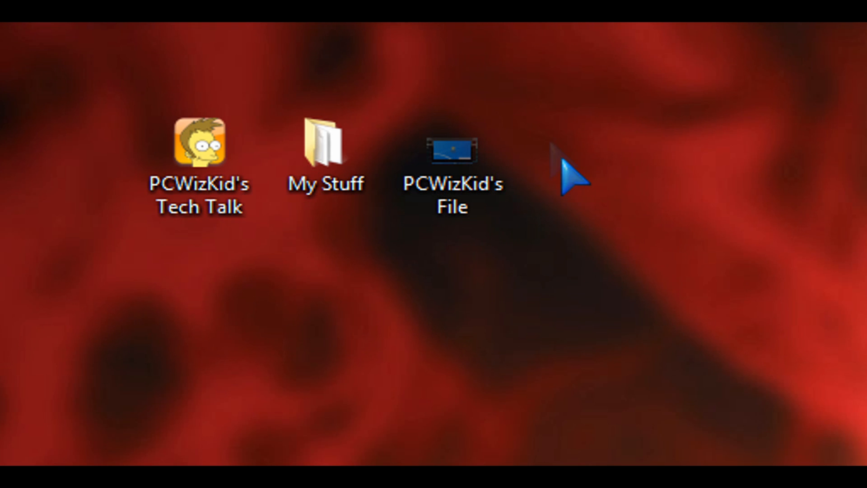
pyautogui.moveTo(556, 161)
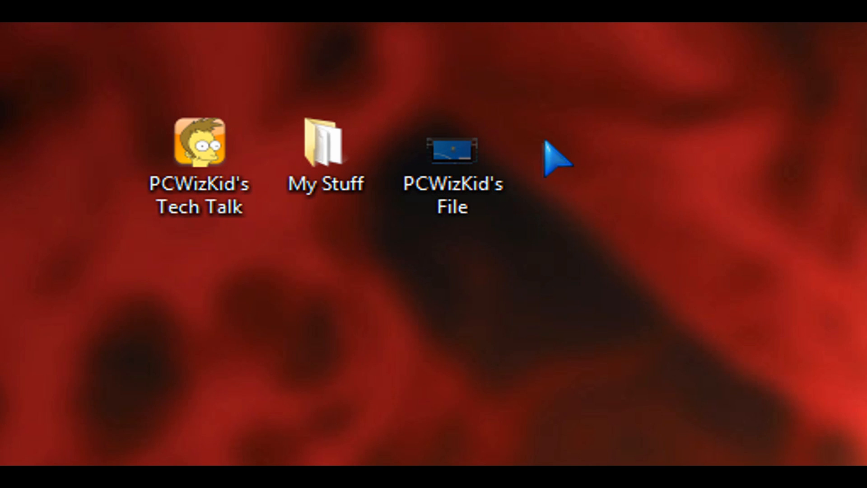
pyautogui.click(451, 169)
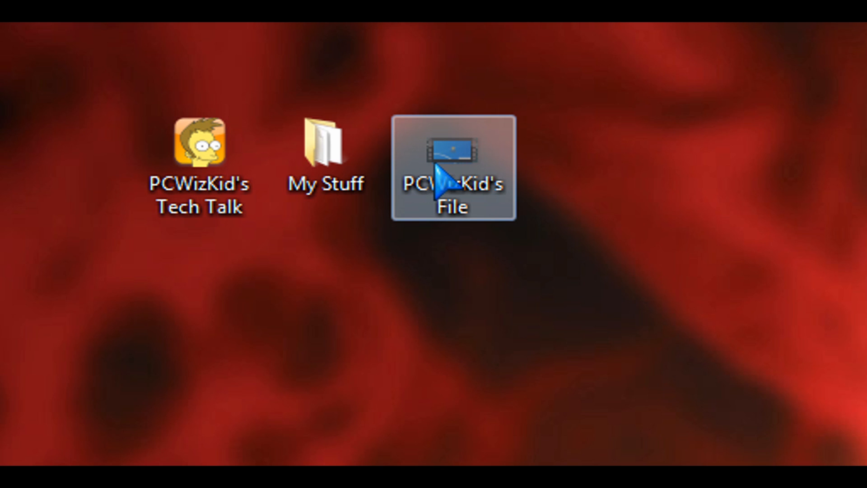
pyautogui.moveTo(440, 167)
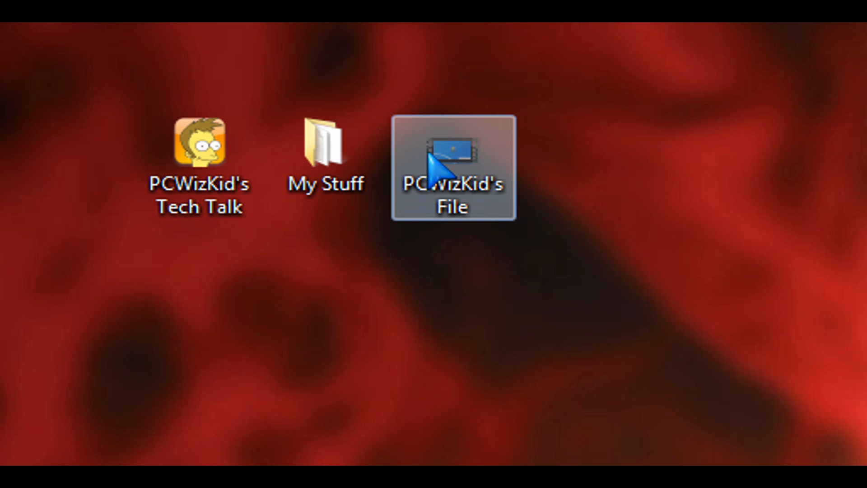
# Step: Clear the Hidden attribute of PCWizKid's File in its Properties and apply
pyautogui.rightClick(453, 169)
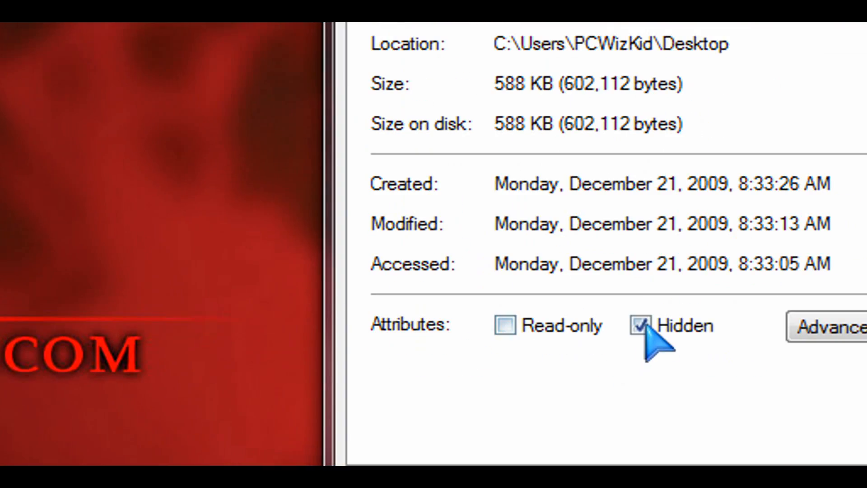
pyautogui.click(633, 325)
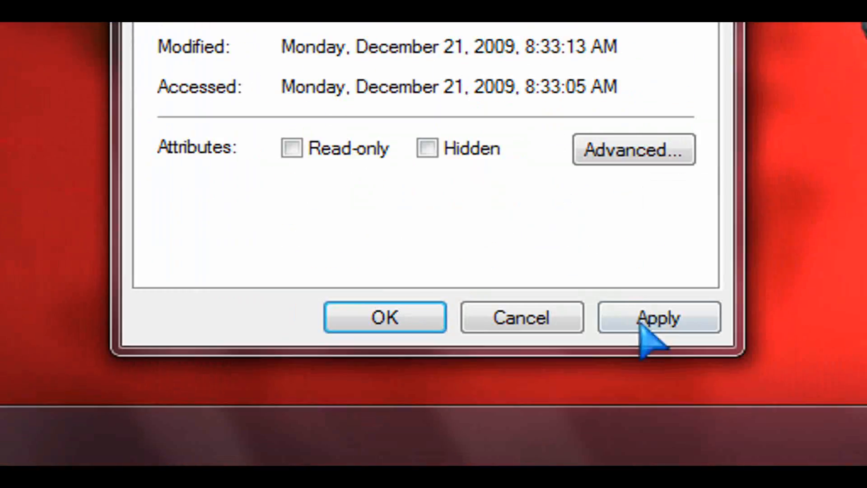
pyautogui.click(385, 317)
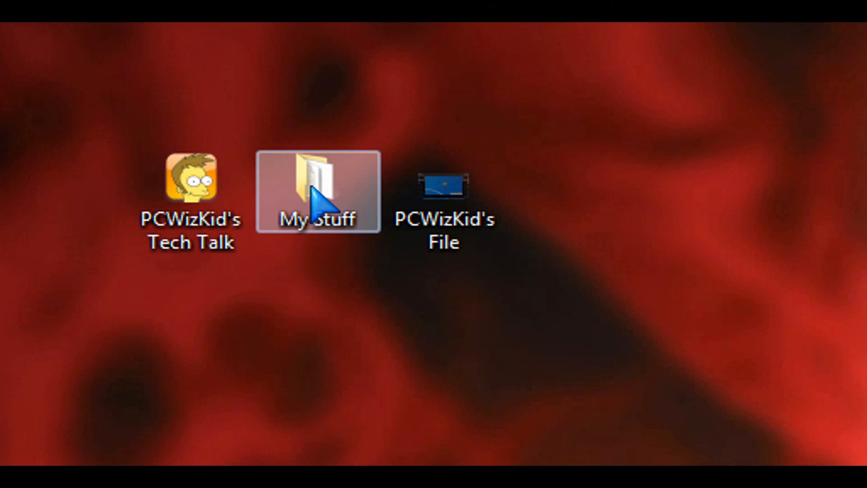
# Step: Compare context menus: My Stuff lacks Hide Folder while PCWizKid's File offers Hide File
pyautogui.rightClick(317, 192)
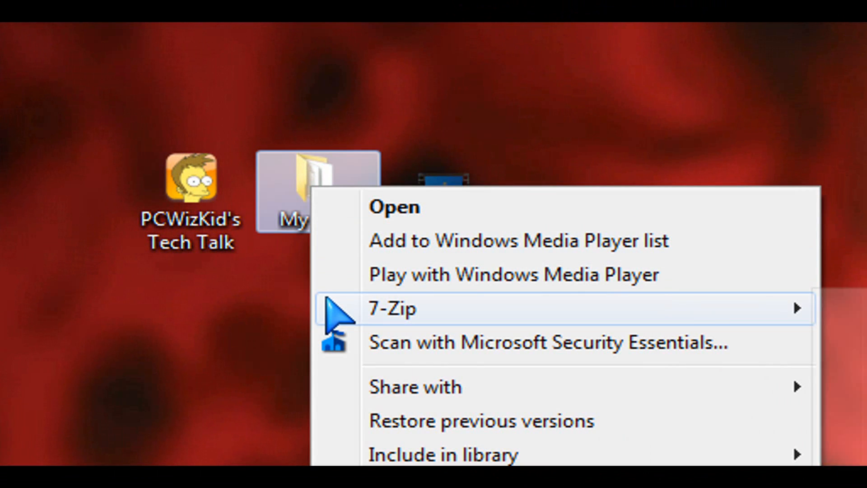
pyautogui.click(268, 312)
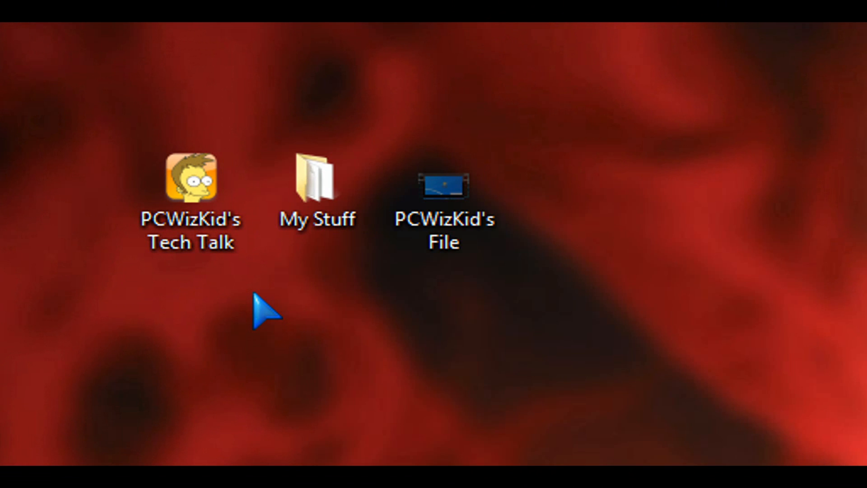
pyautogui.rightClick(441, 185)
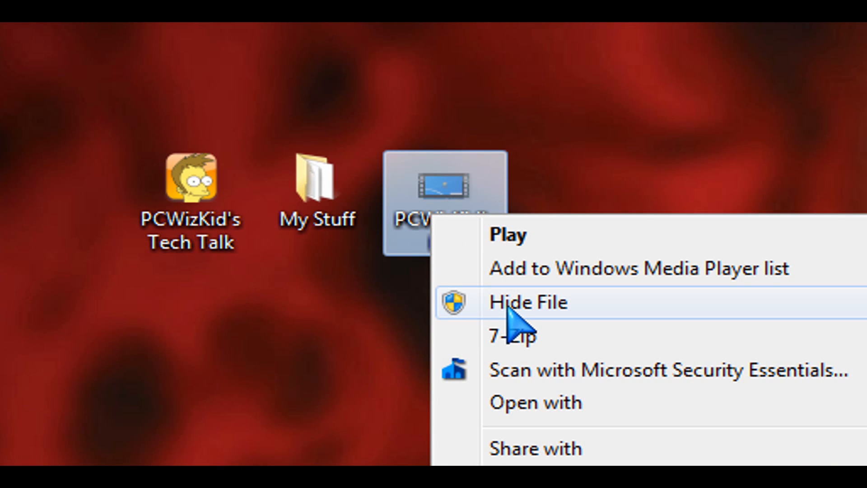
pyautogui.click(526, 301)
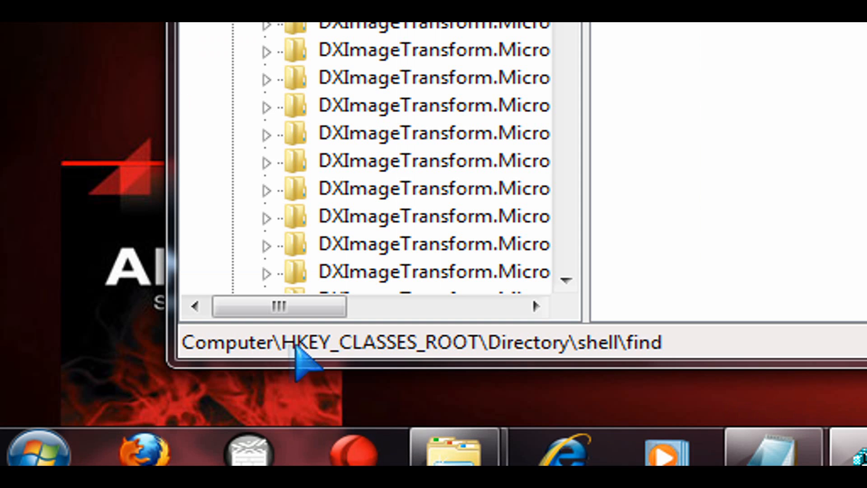
pyautogui.moveTo(547, 360)
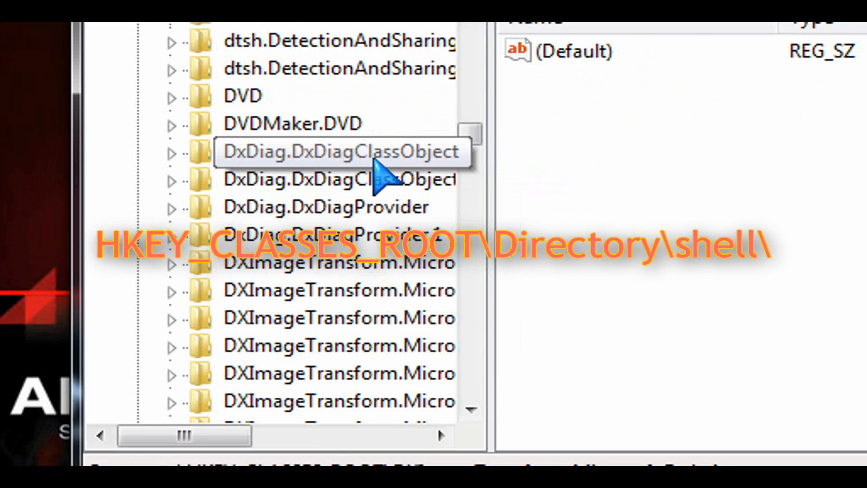
# Step: Create a new key named Hide Folder under HKEY_CLASSES_ROOT\Directory\shell
pyautogui.scroll(3)
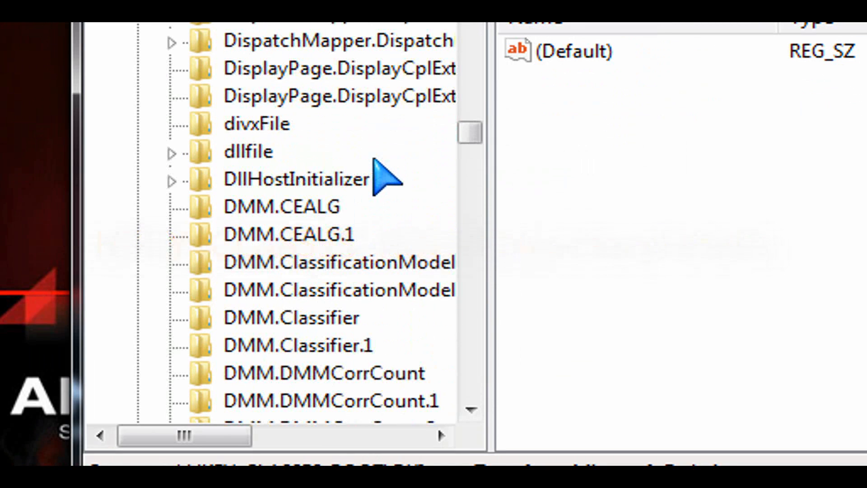
pyautogui.scroll(3)
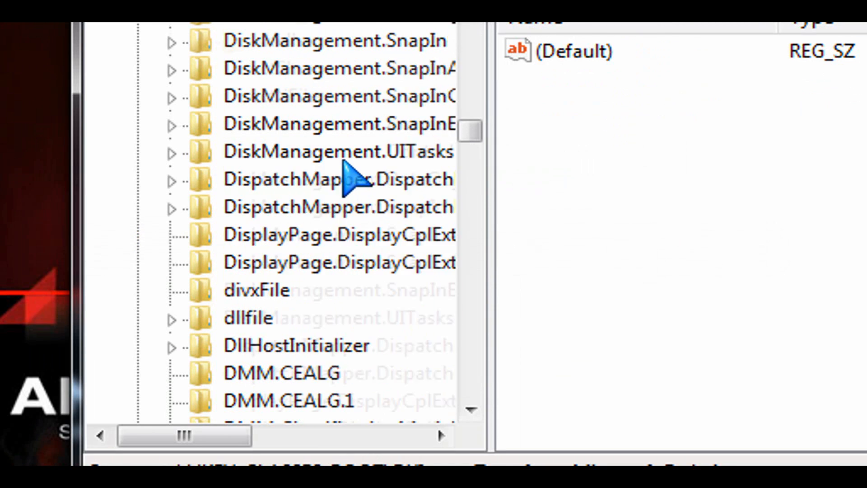
pyautogui.scroll(3)
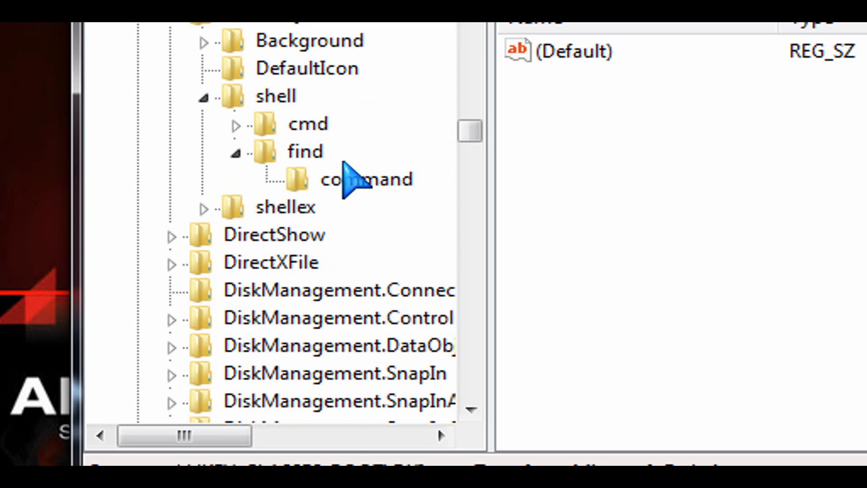
pyautogui.scroll(3)
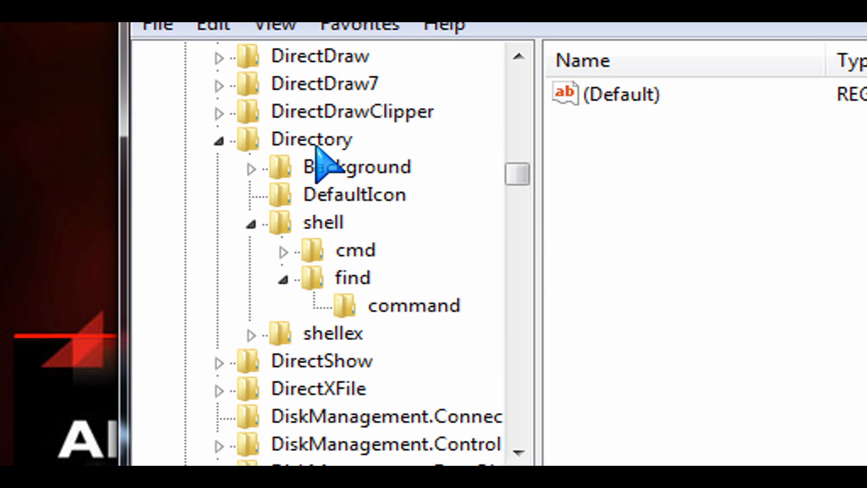
pyautogui.moveTo(349, 238)
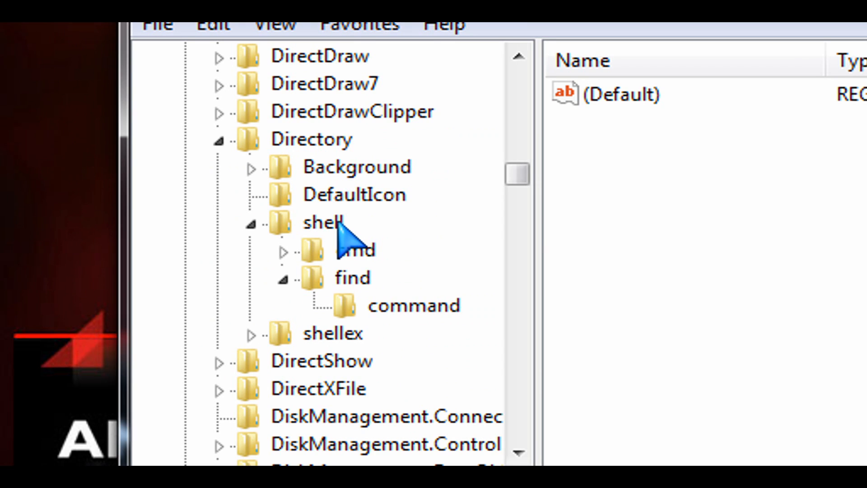
pyautogui.click(327, 222)
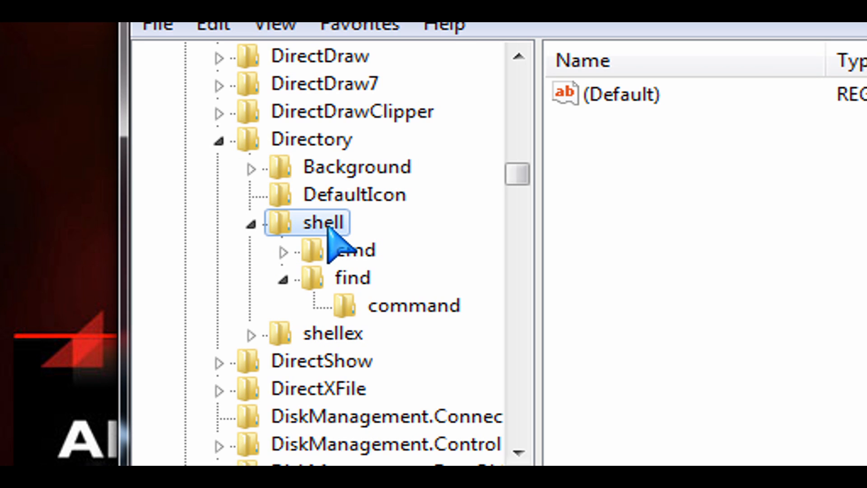
pyautogui.rightClick(326, 221)
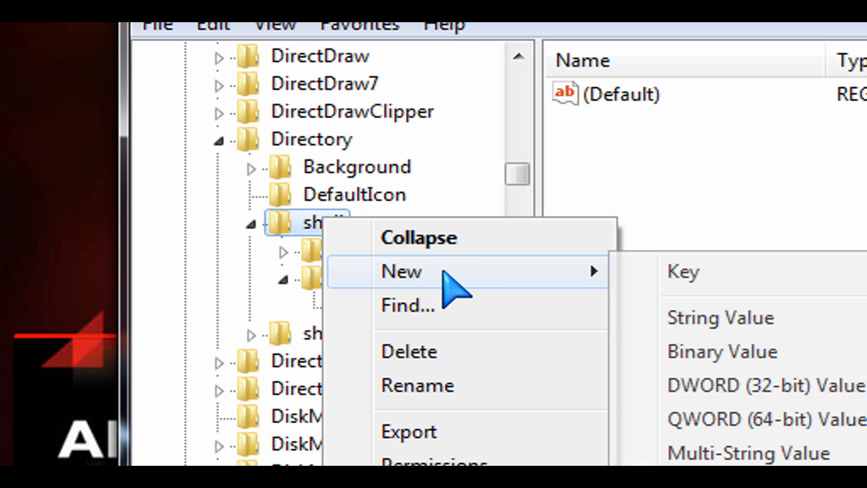
pyautogui.click(684, 272)
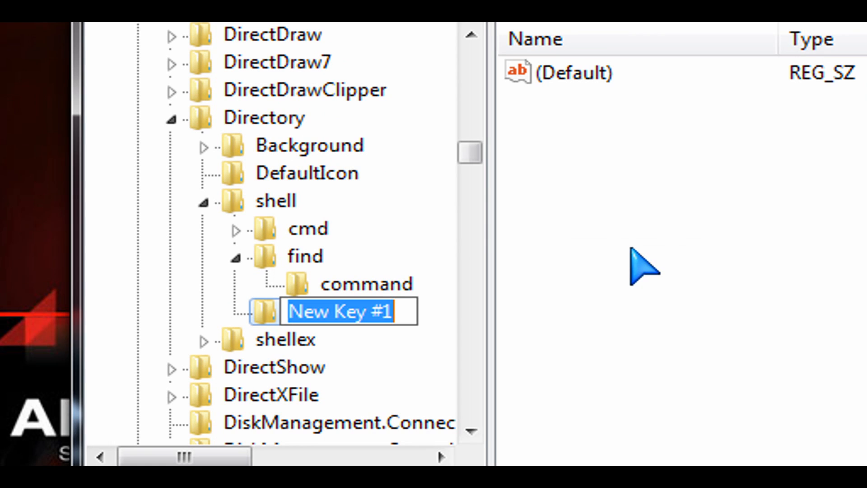
pyautogui.write('Hide Folder')
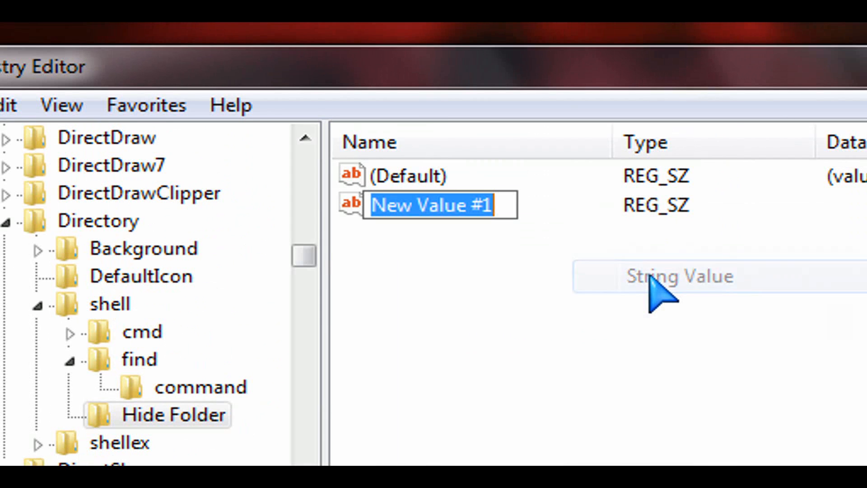
# Step: Add a string value named HasLUAShield inside the Hide Folder key
pyautogui.write('HasL')
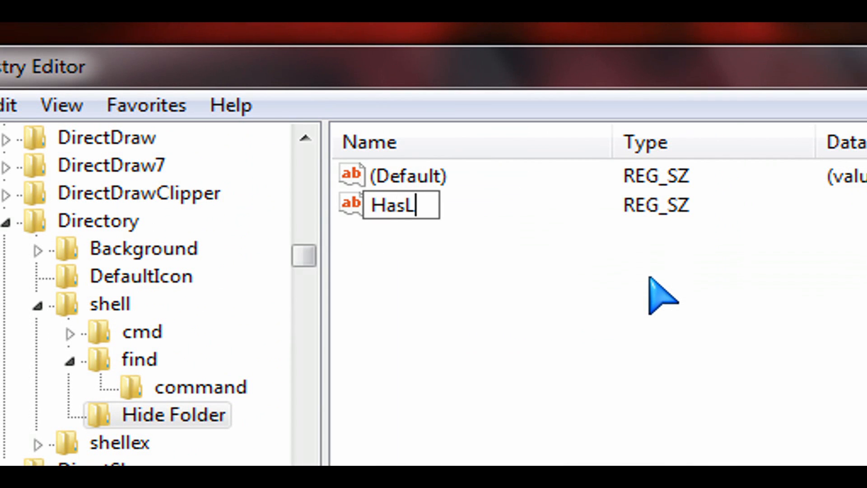
pyautogui.write('UAShield')
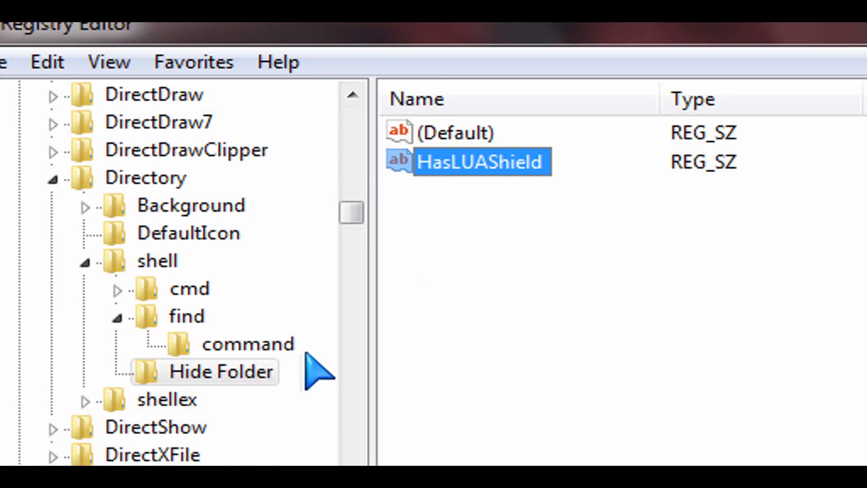
# Step: Add a command subkey under Hide Folder with default value attrib +h "%1"
pyautogui.rightClick(221, 371)
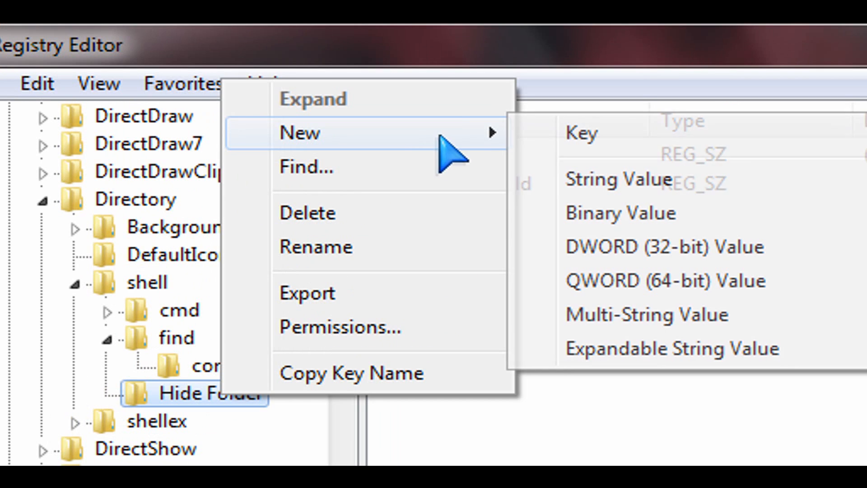
pyautogui.moveTo(591, 149)
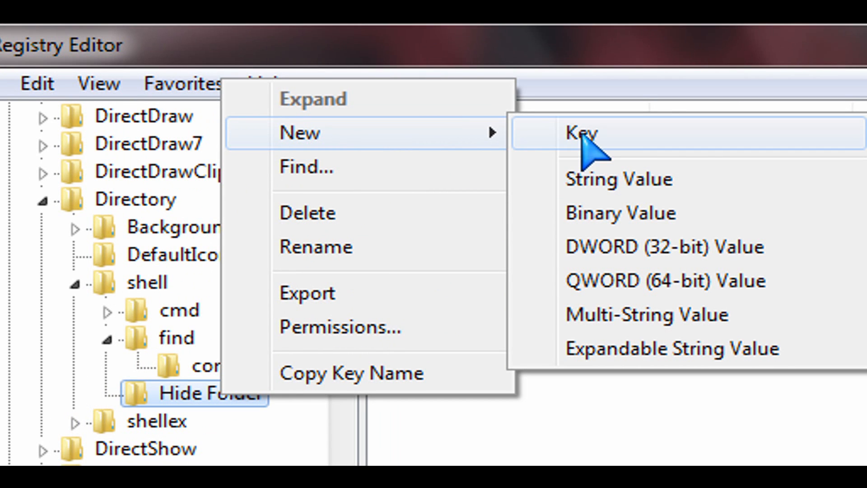
pyautogui.click(580, 133)
pyautogui.write('command')
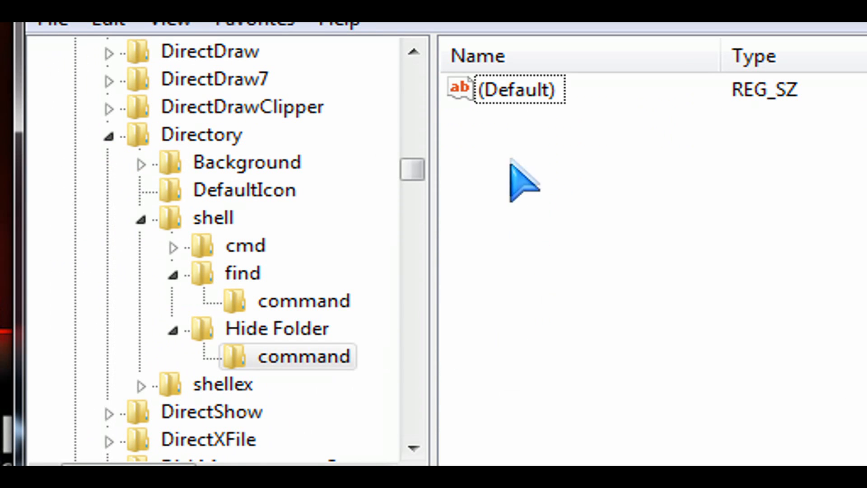
pyautogui.doubleClick(517, 90)
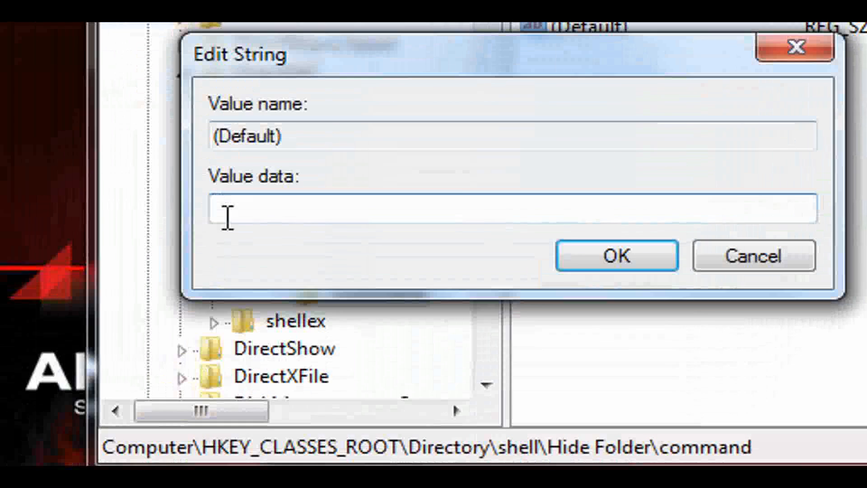
pyautogui.write('attrib +h "%1"')
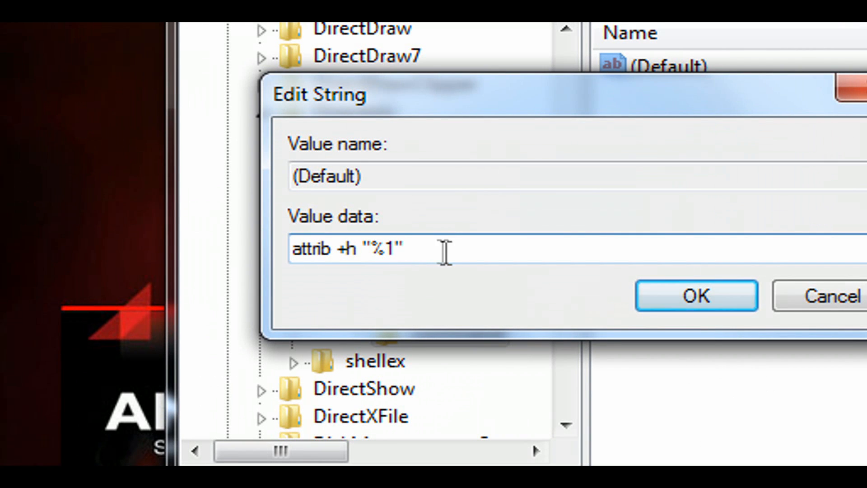
pyautogui.click(695, 296)
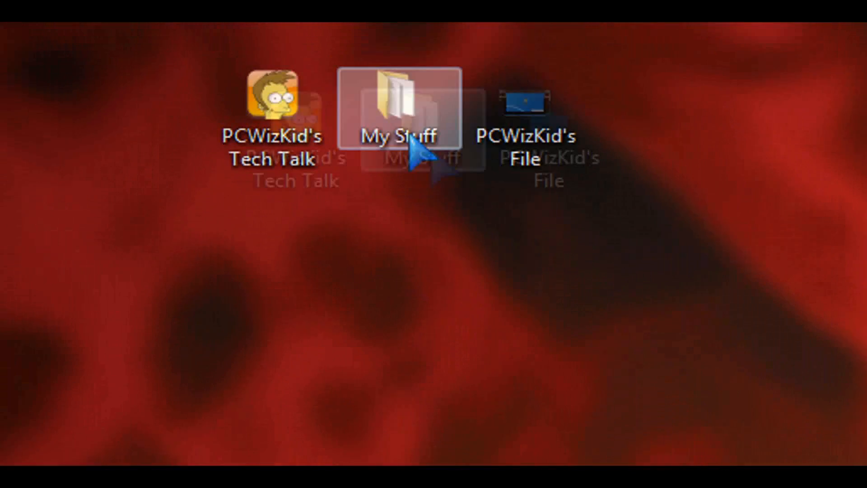
# Step: Hide the My Stuff folder via Hide Folder and confirm Hidden is checked in Properties
pyautogui.rightClick(404, 110)
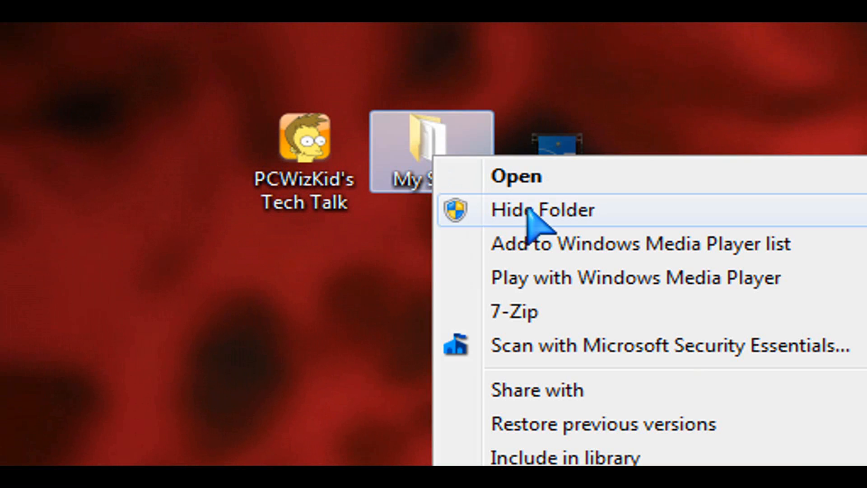
pyautogui.click(542, 210)
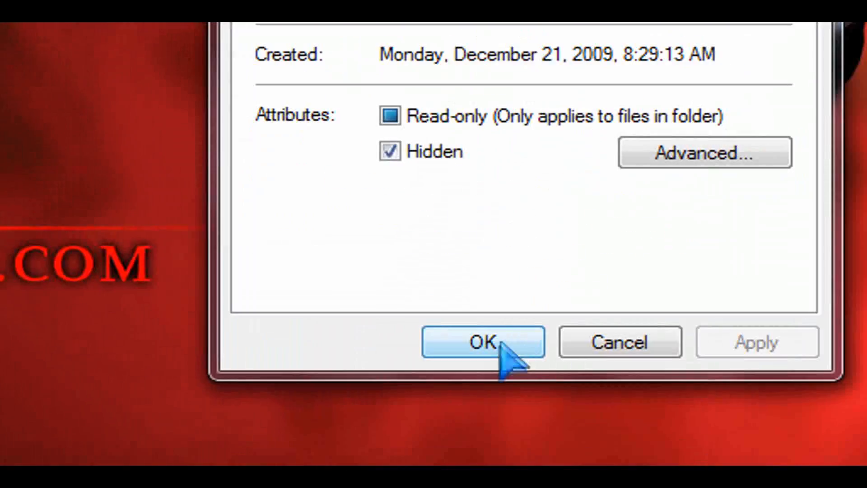
pyautogui.click(482, 341)
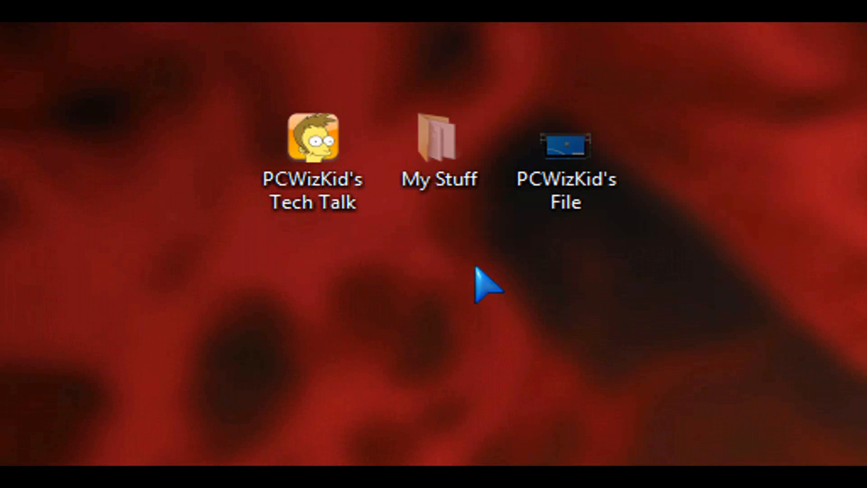
# Step: Clear Hidden on My Stuff and its contents, then check Hide Folder and Hide File appear in the context menus
pyautogui.rightClick(439, 138)
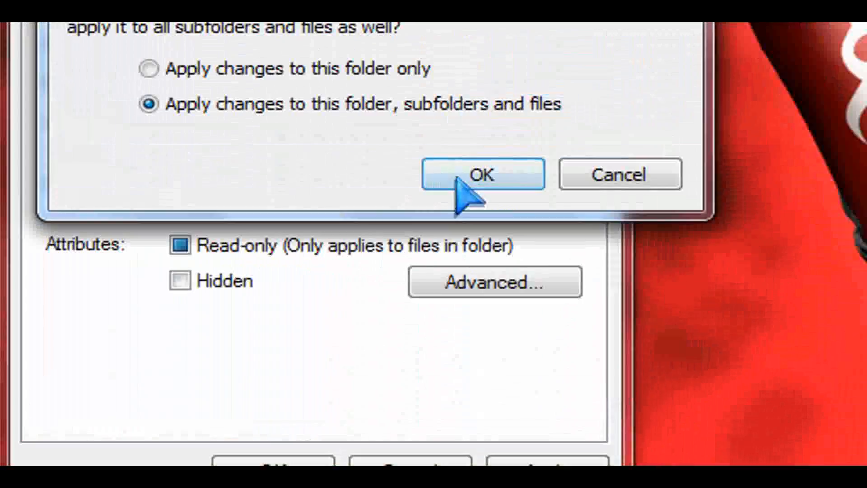
pyautogui.click(481, 174)
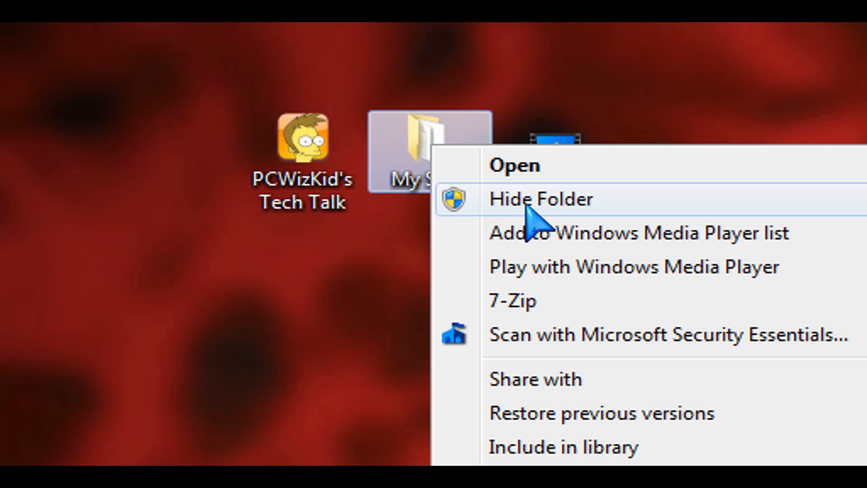
pyautogui.rightClick(506, 191)
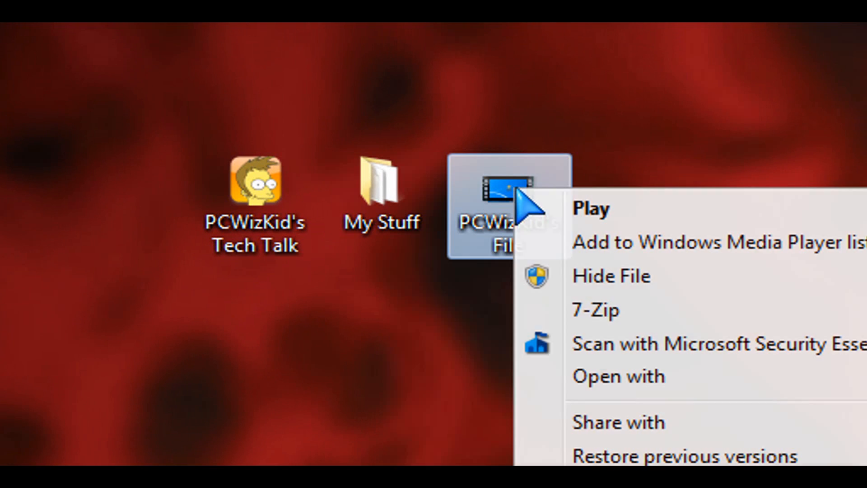
pyautogui.click(387, 315)
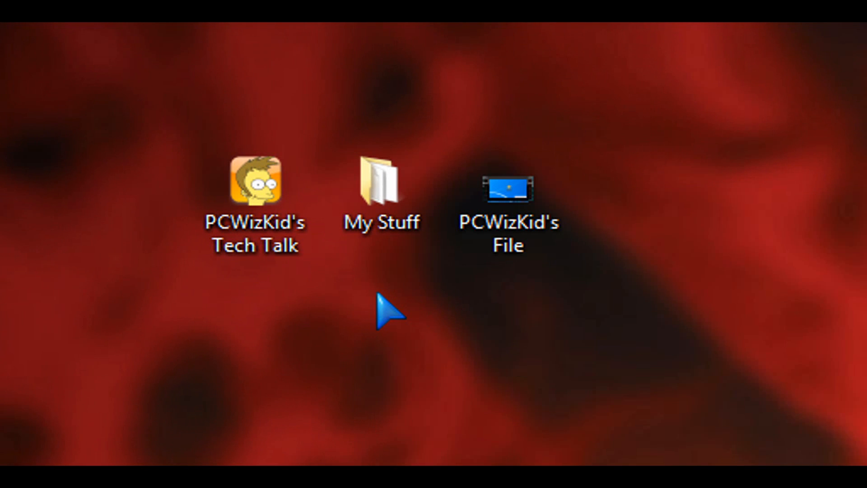